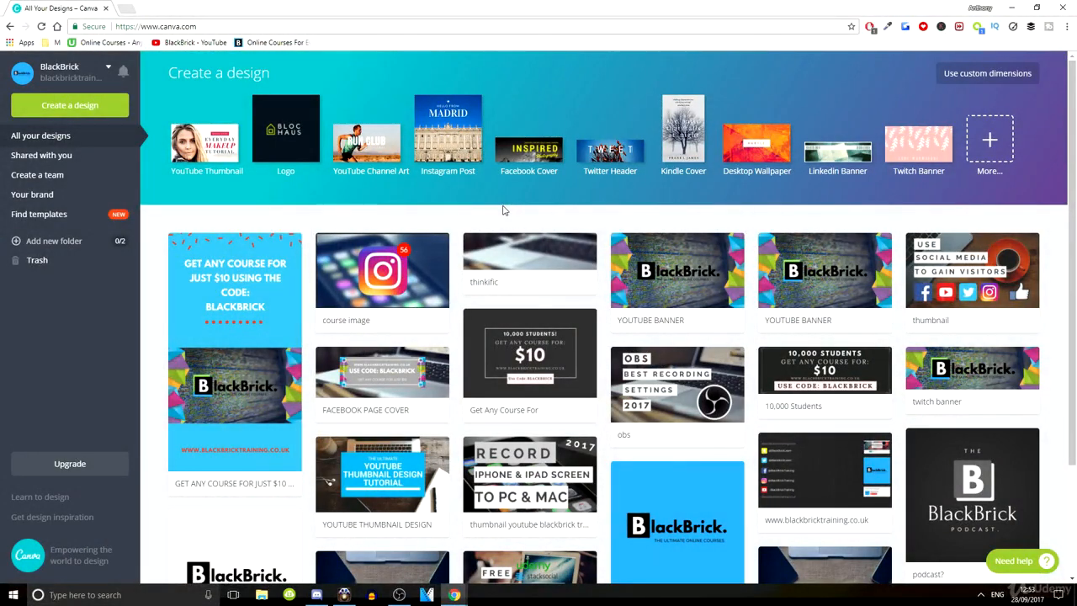
mouse_move(446, 209)
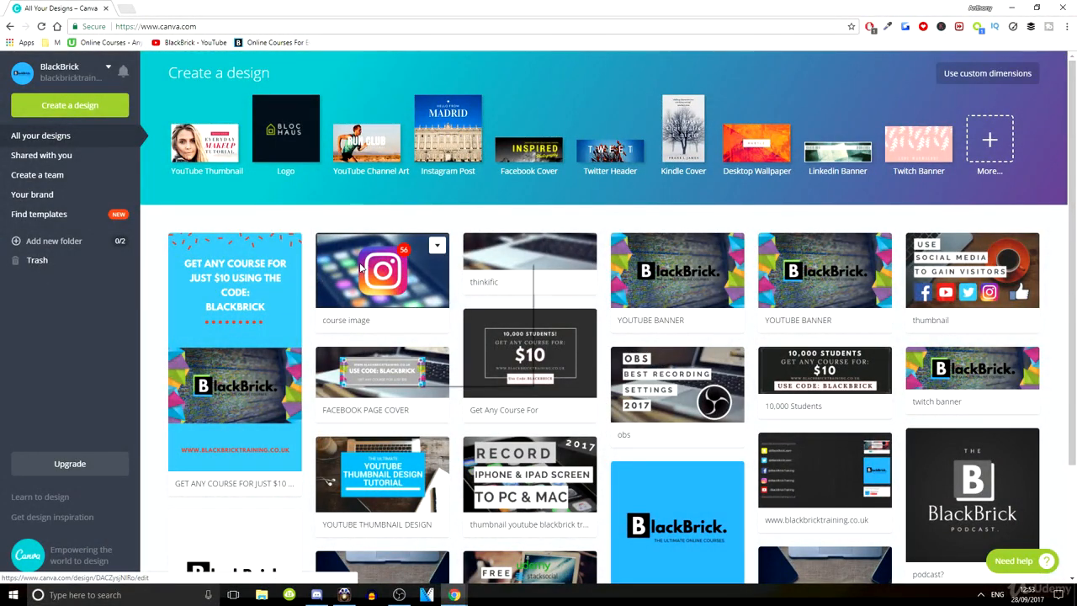
Open the $10 'Get Any Course For' design in a new browser tab from the dashboard.
click(382, 269)
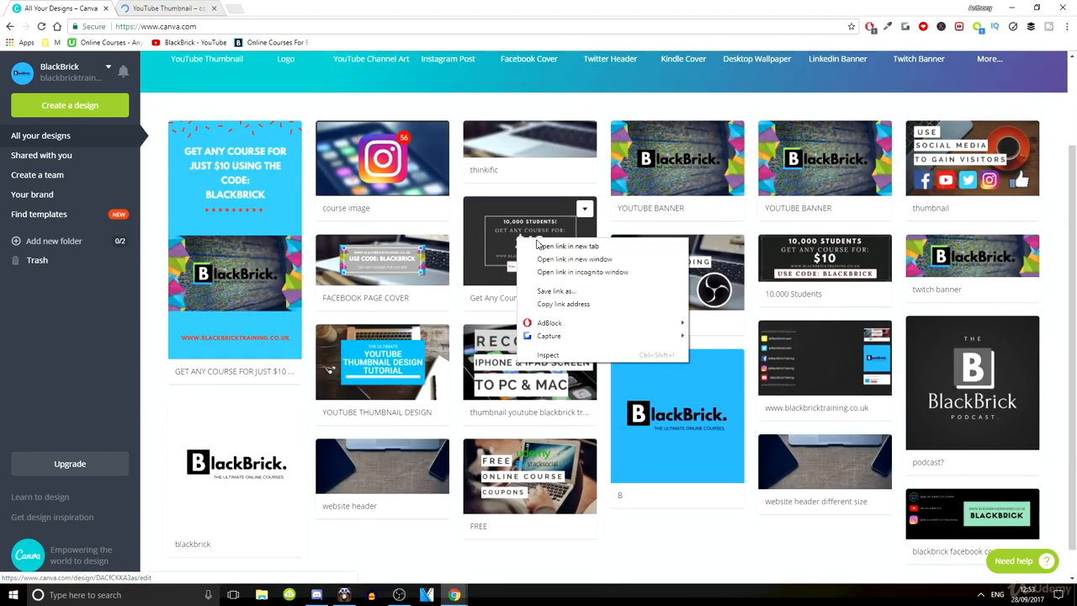
click(567, 245)
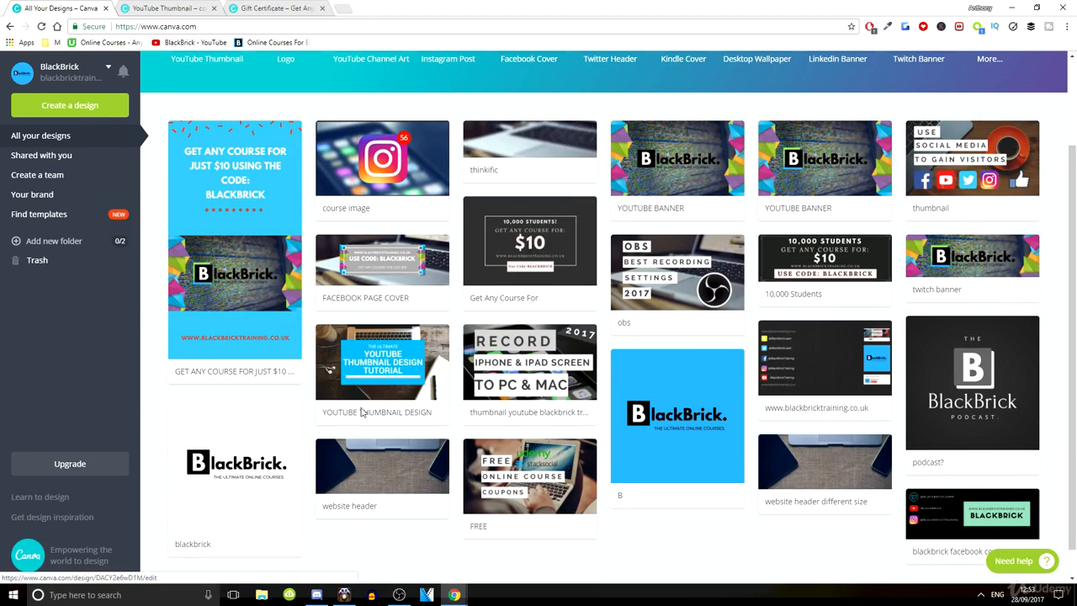
mouse_move(973, 154)
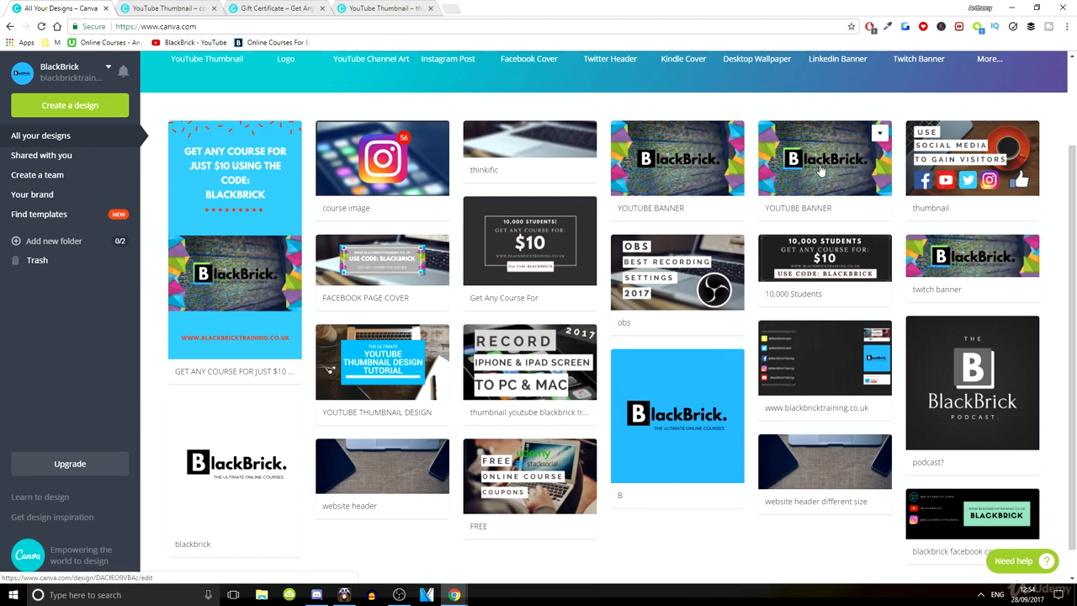
Show the course image YouTube thumbnail design and scroll through all its thumbnail pages.
click(824, 158)
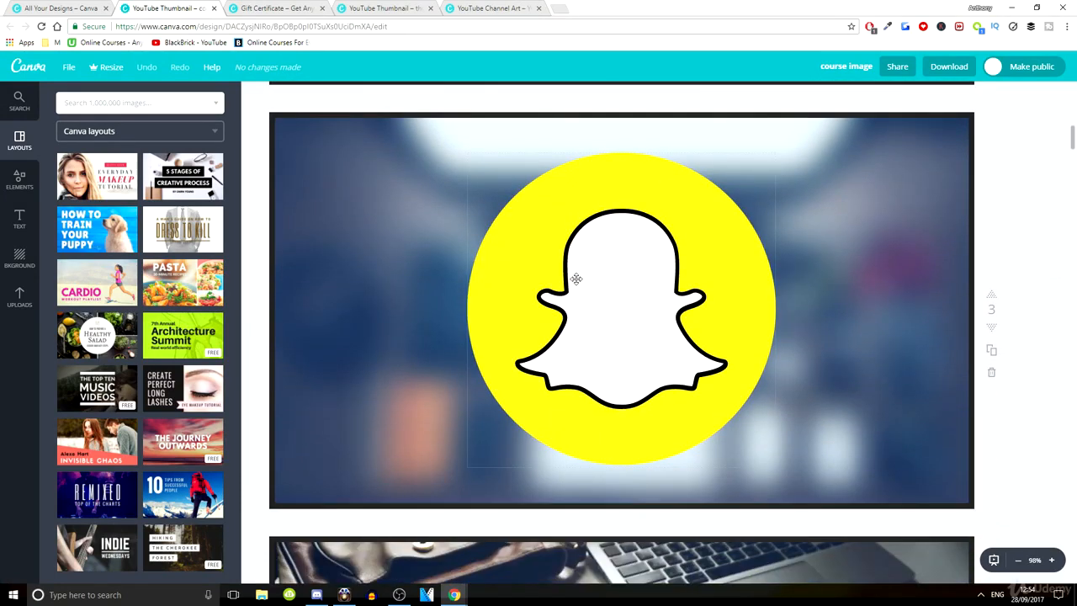
scroll(down, 3)
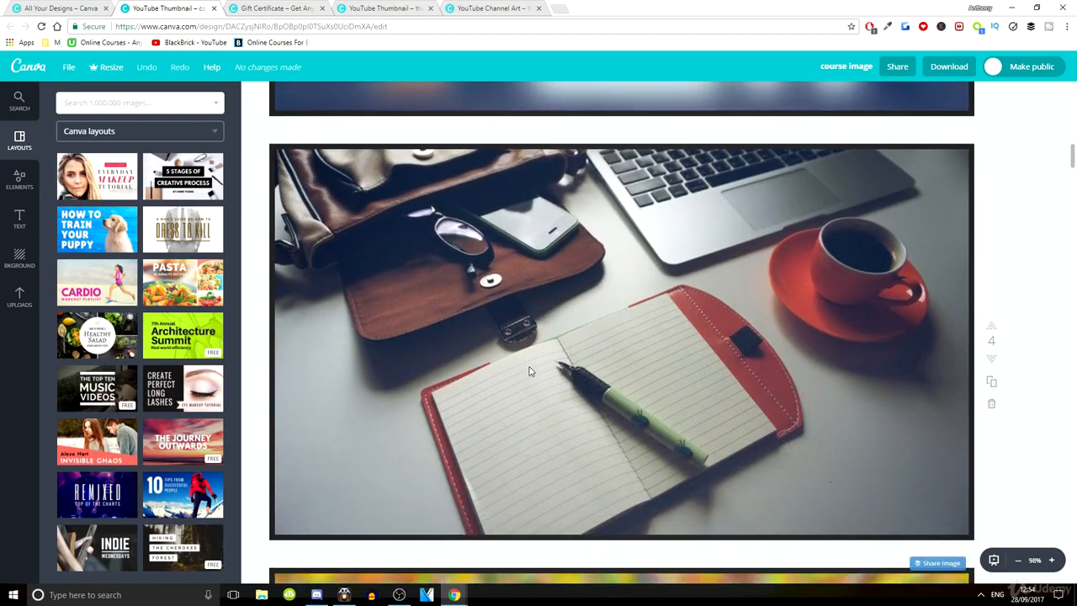
scroll(down, 3)
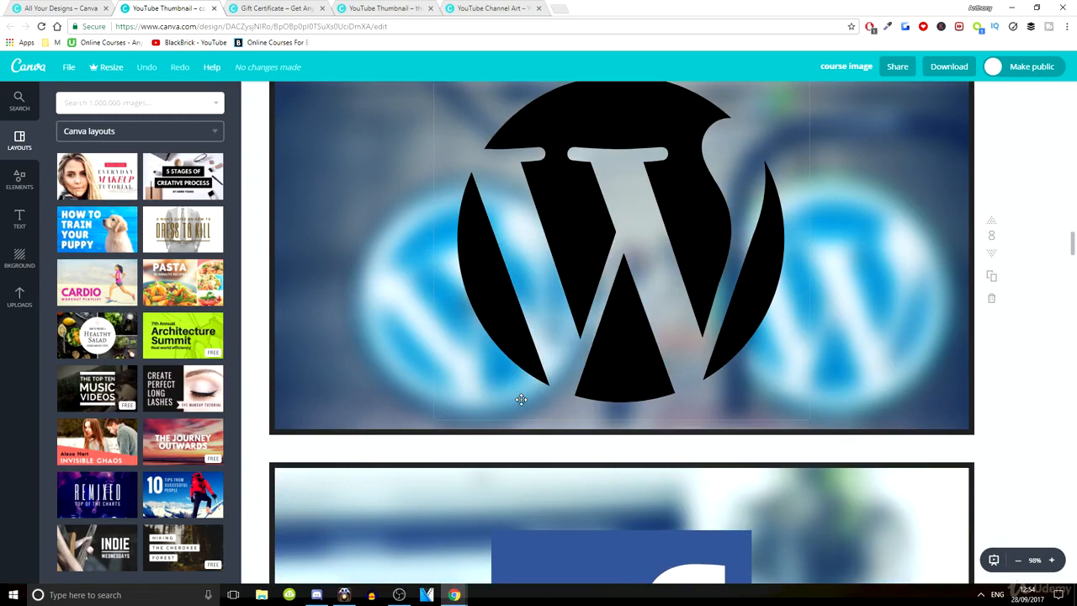
scroll(down, 3)
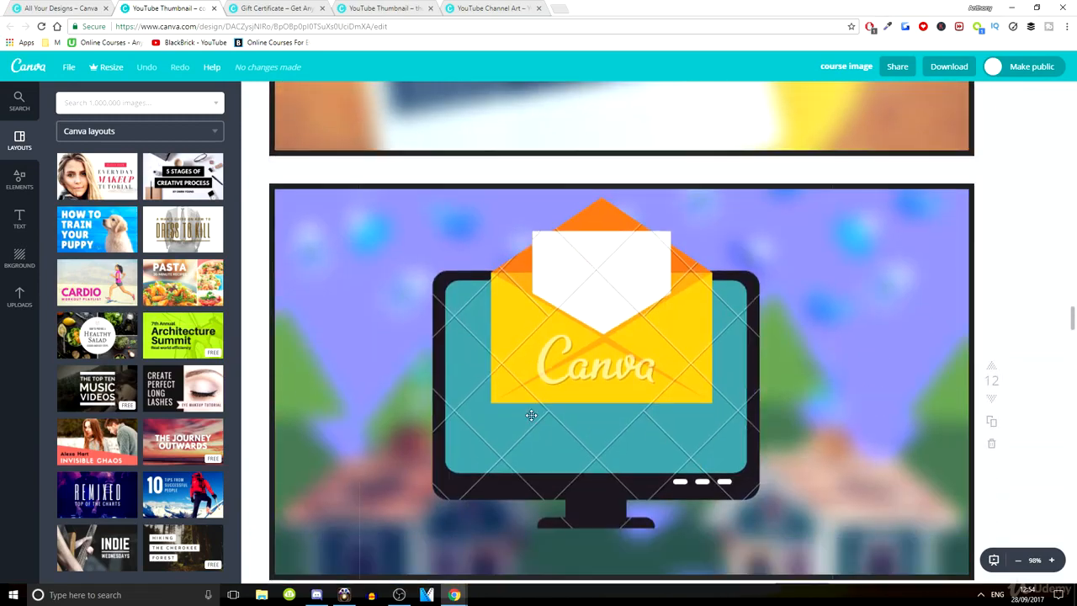
scroll(down, 3)
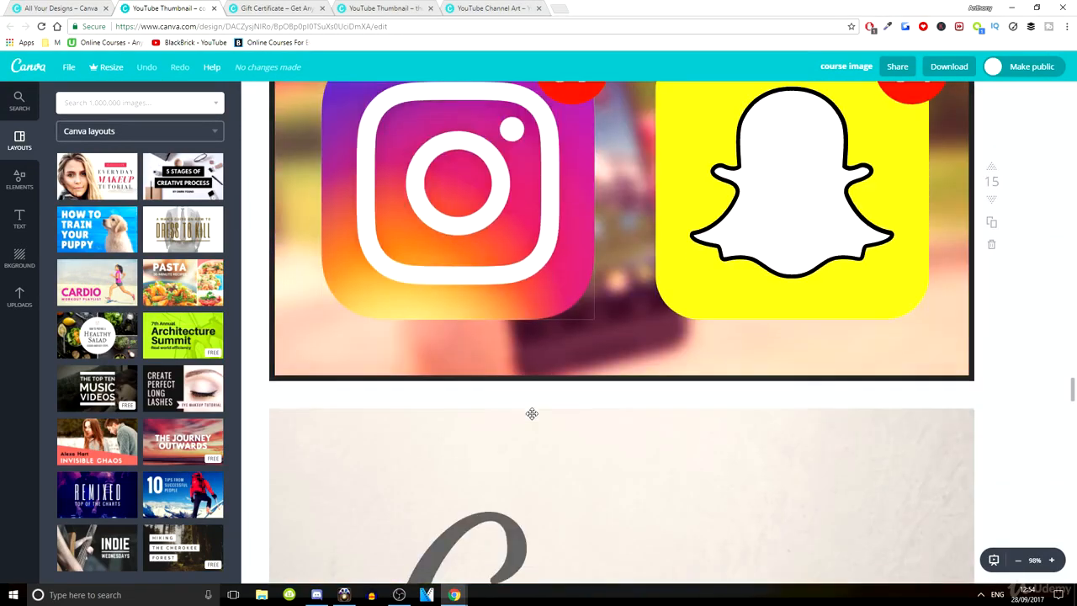
scroll(down, 3)
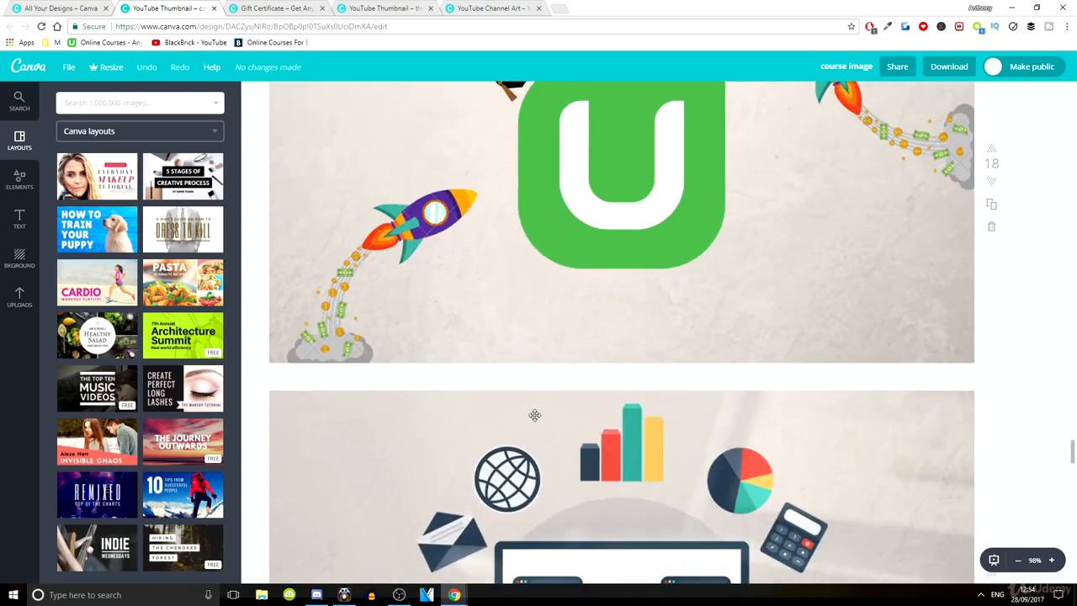
scroll(down, 3)
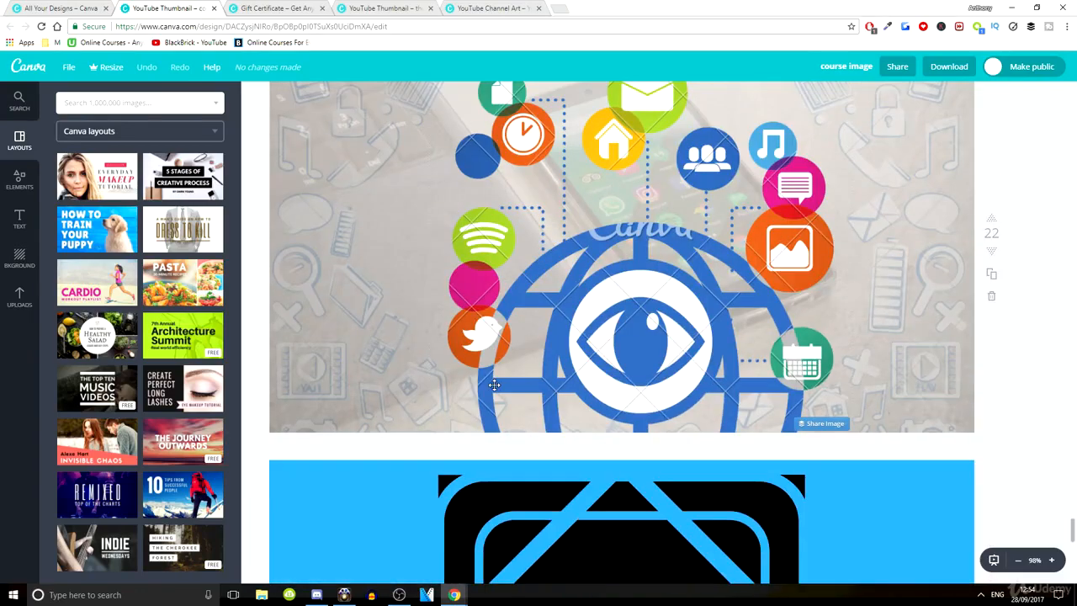
scroll(down, 3)
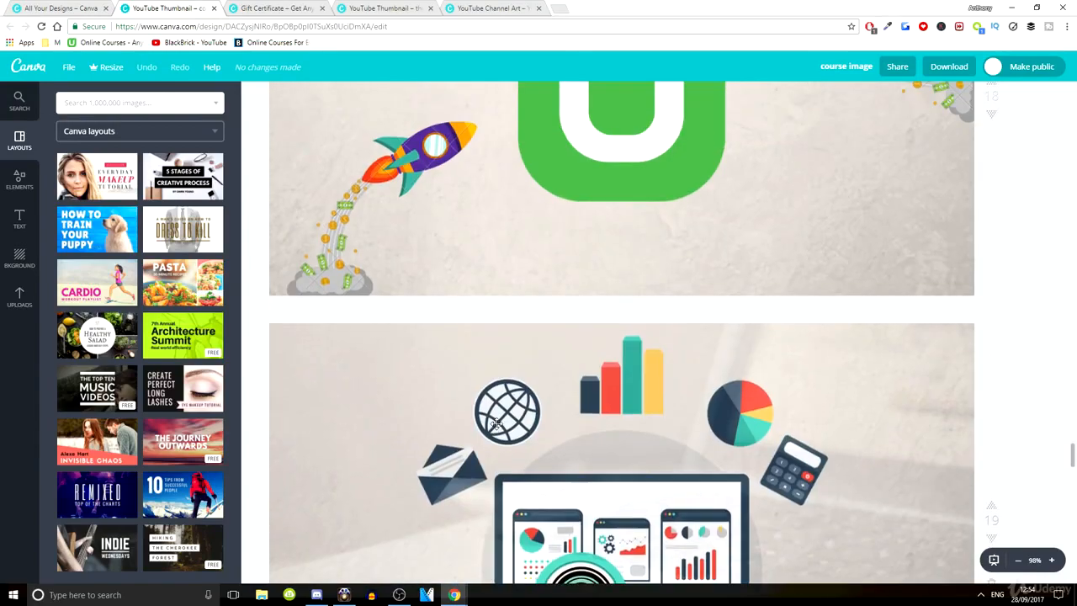
scroll(down, 3)
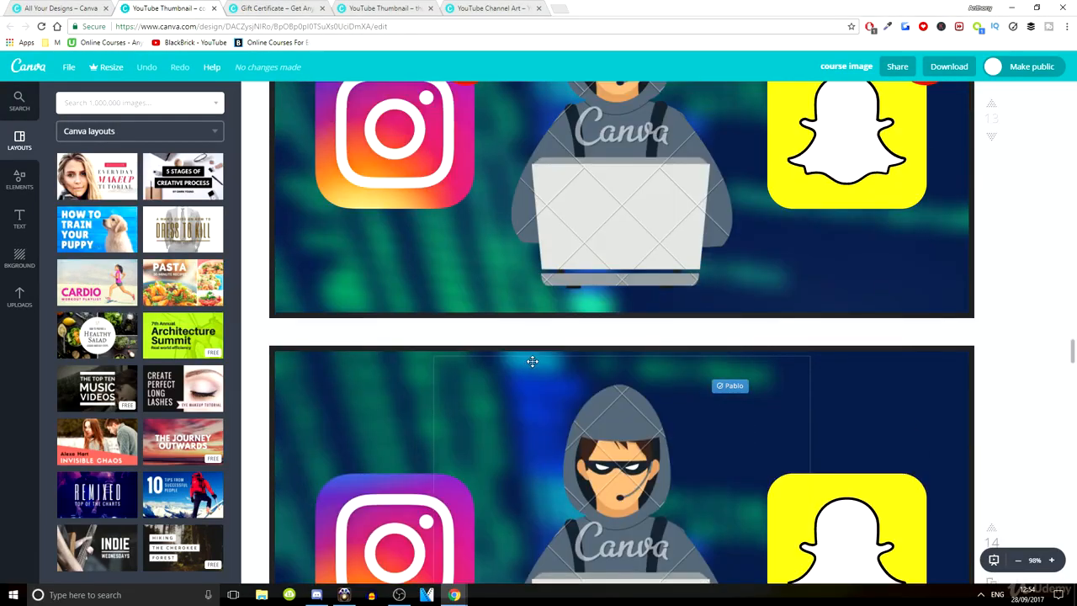
scroll(down, 3)
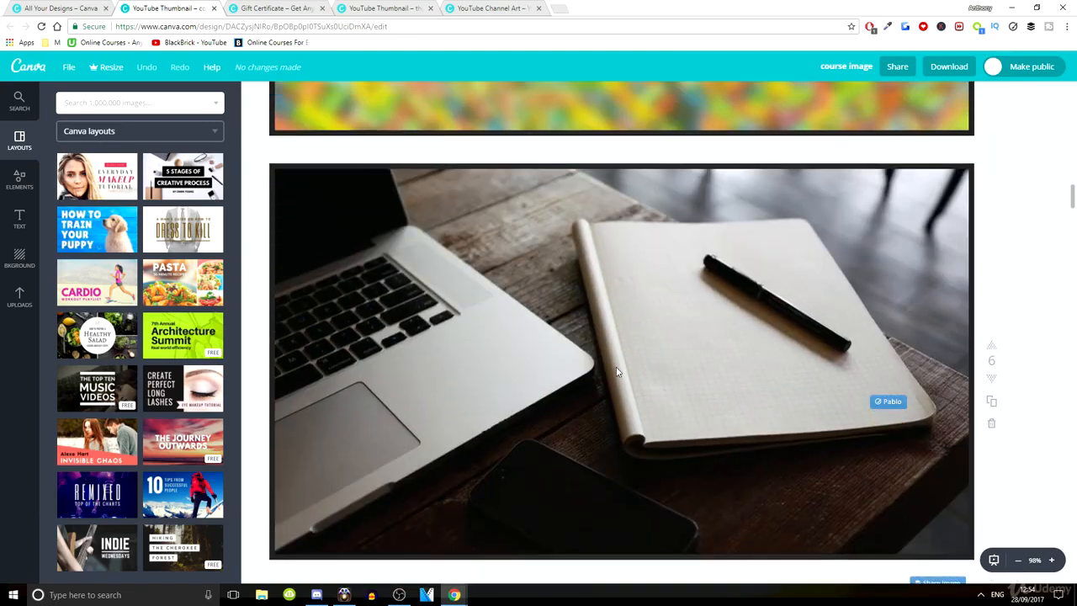
scroll(down, 3)
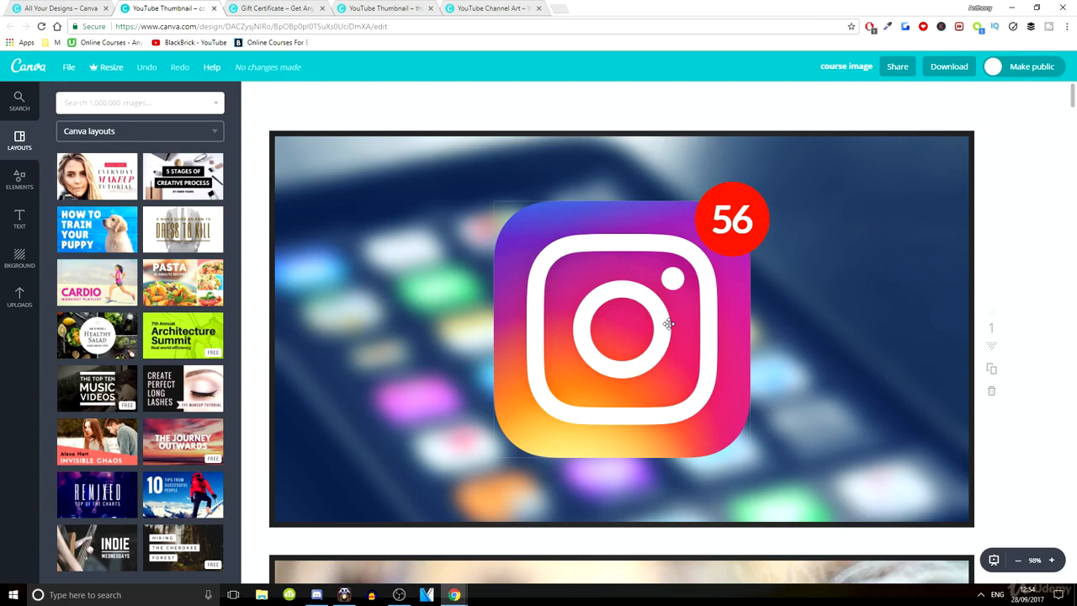
mouse_move(663, 269)
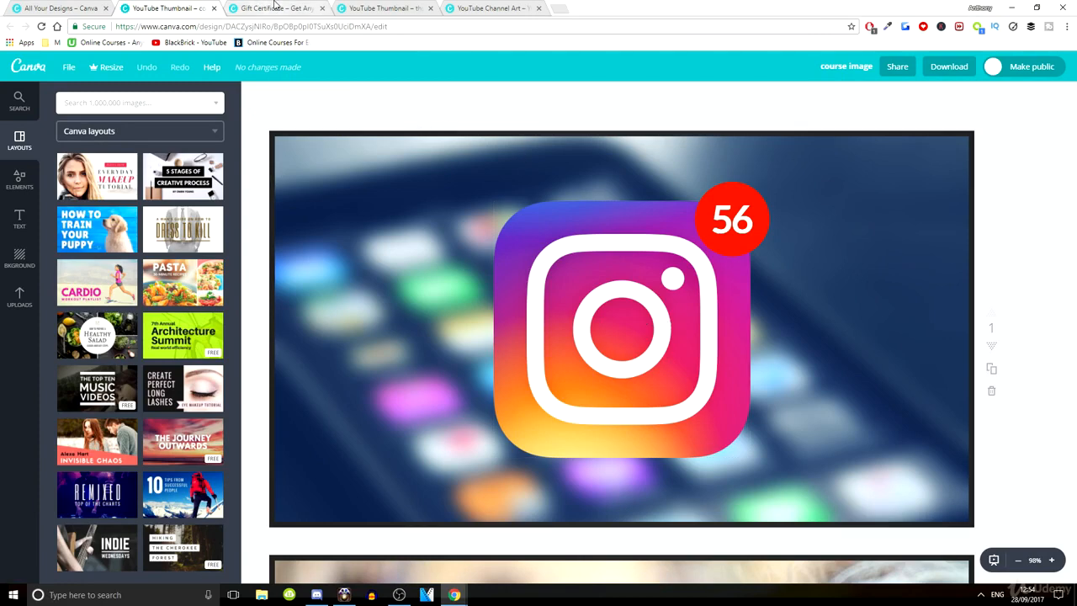
On the $10 course certificate, add a 'Use Code: BLACKBRICK' text label under the URL.
click(277, 7)
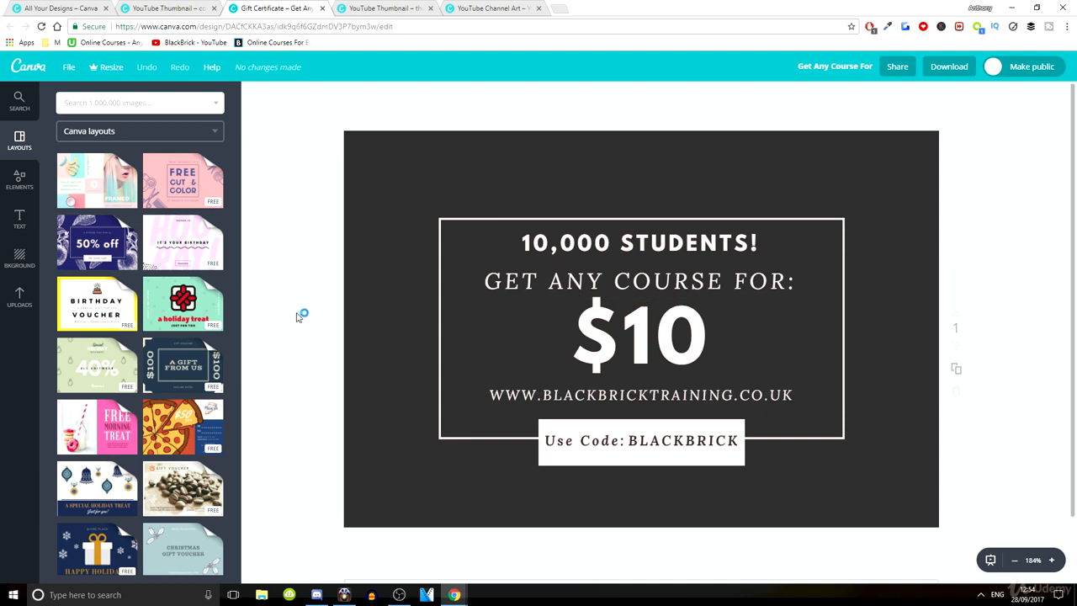
click(640, 281)
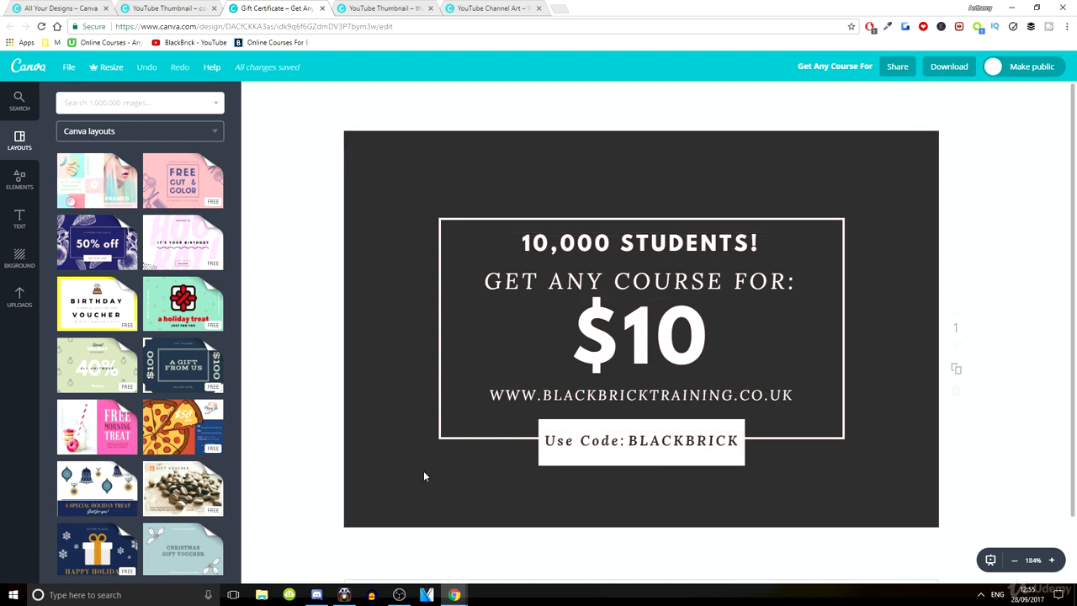
mouse_move(474, 242)
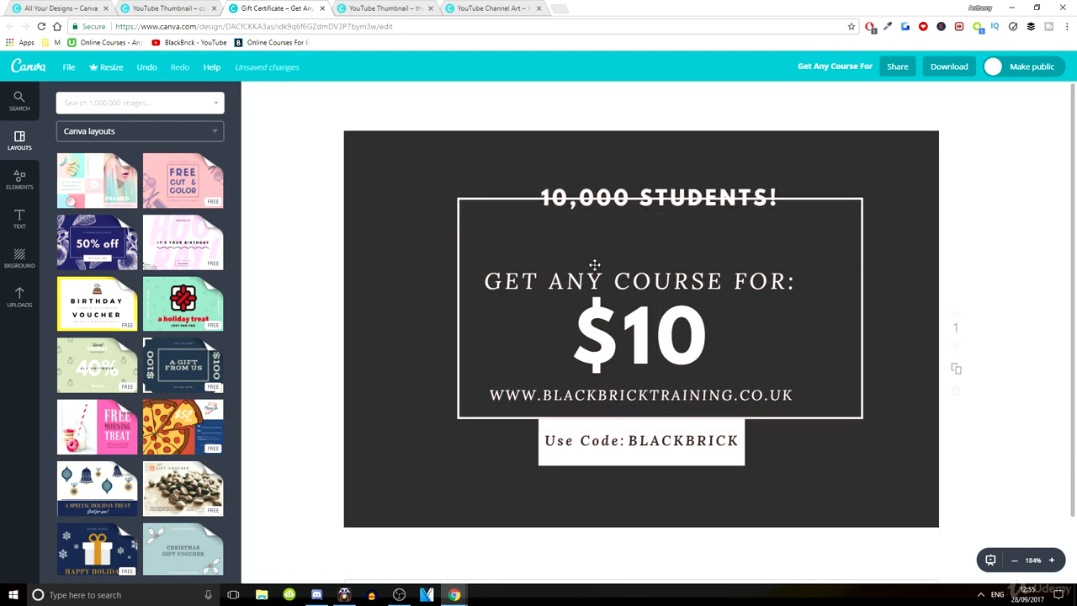
drag(640, 320, 619, 261)
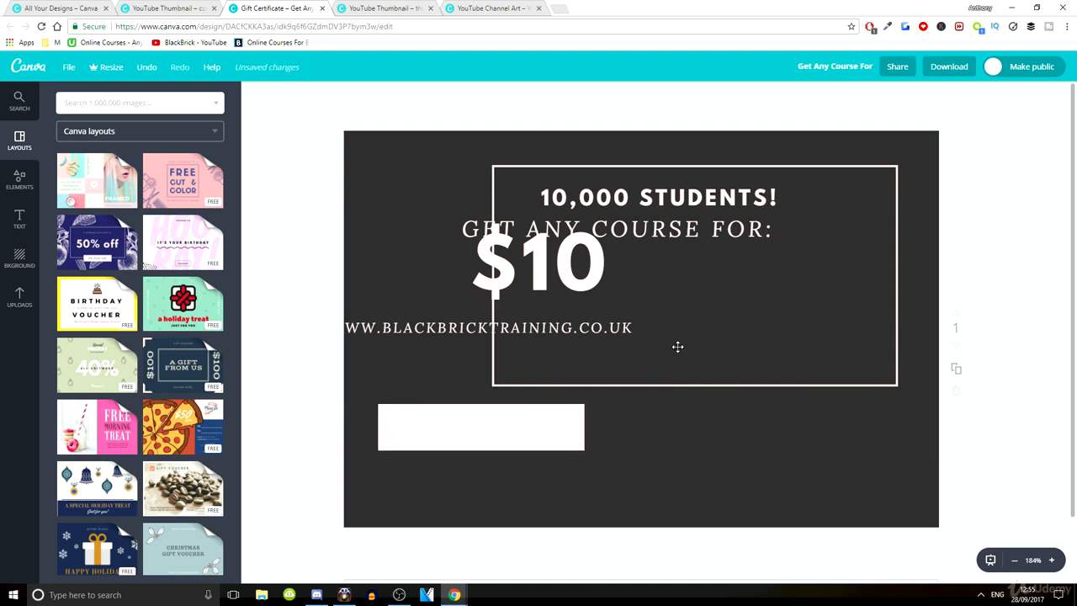
text(Use Code: BI)
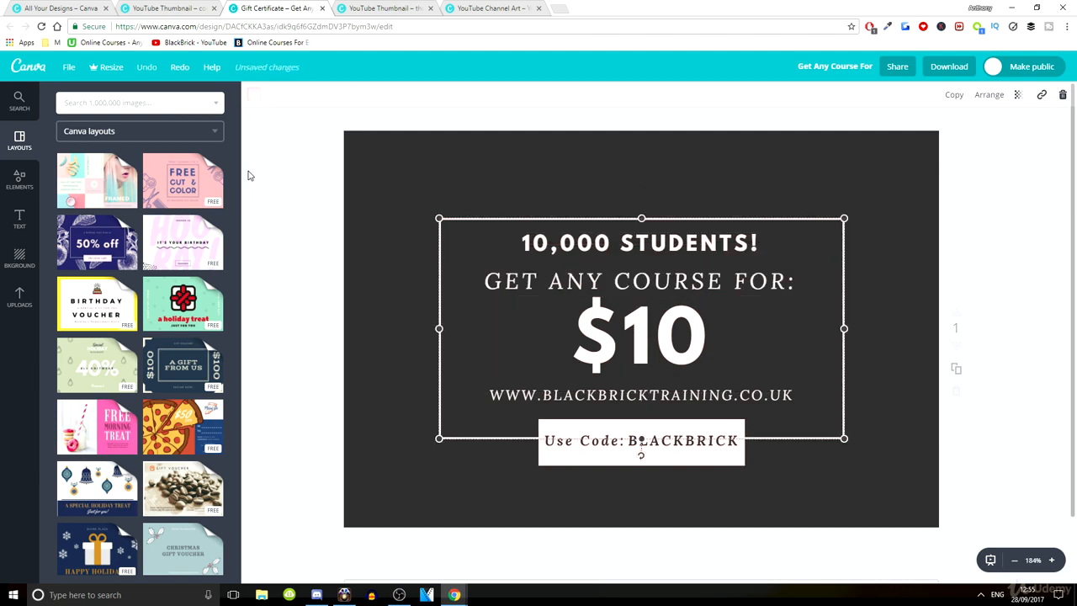
click(319, 138)
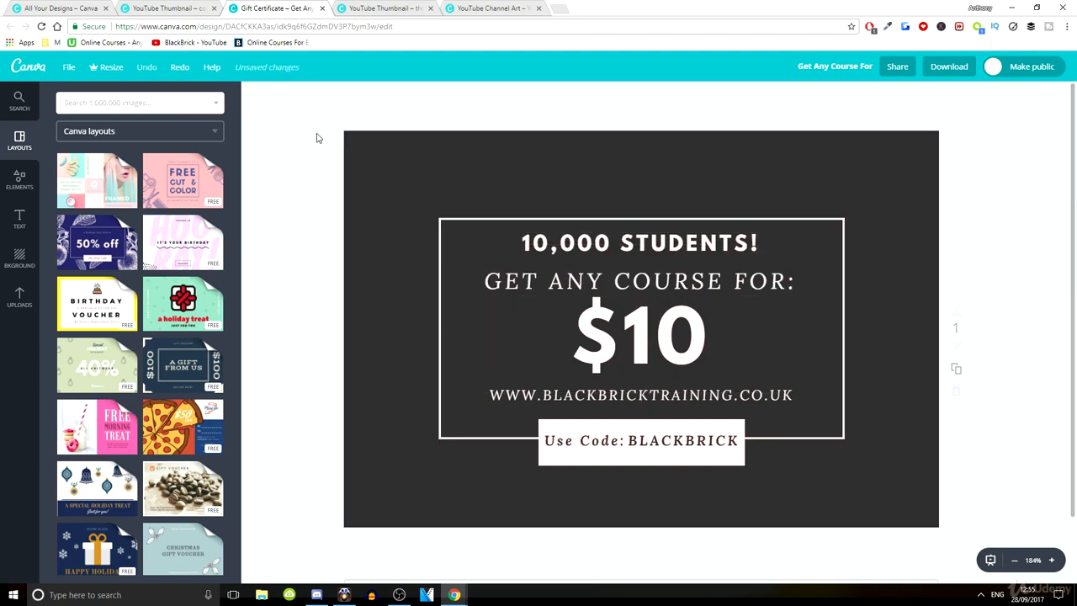
Return to the YouTube thumbnail design and scroll its pages down to the Facebook page likes thumbnail.
click(383, 6)
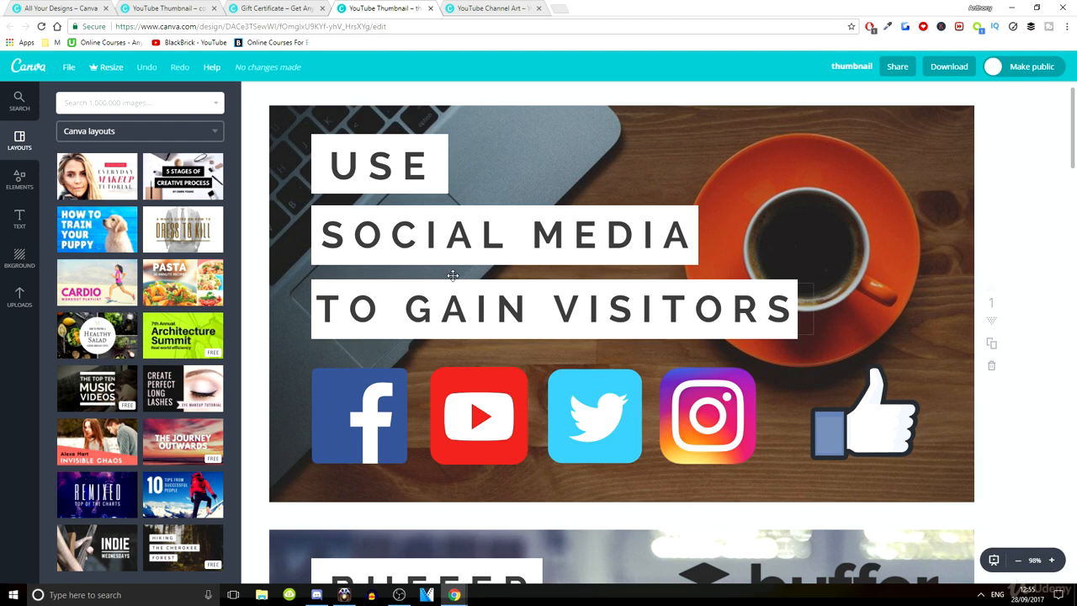
mouse_move(638, 184)
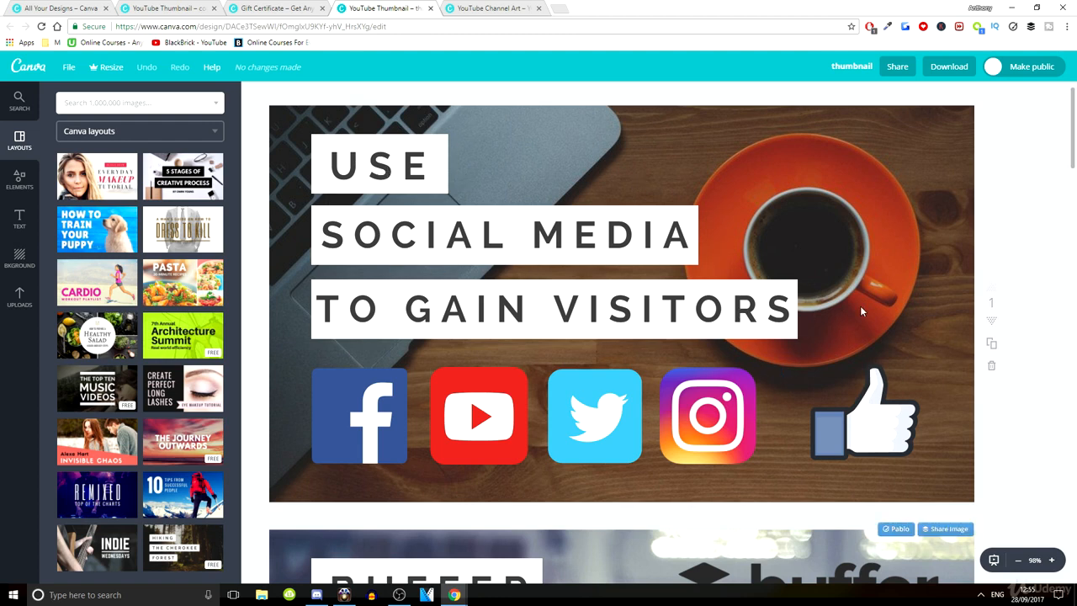
click(594, 414)
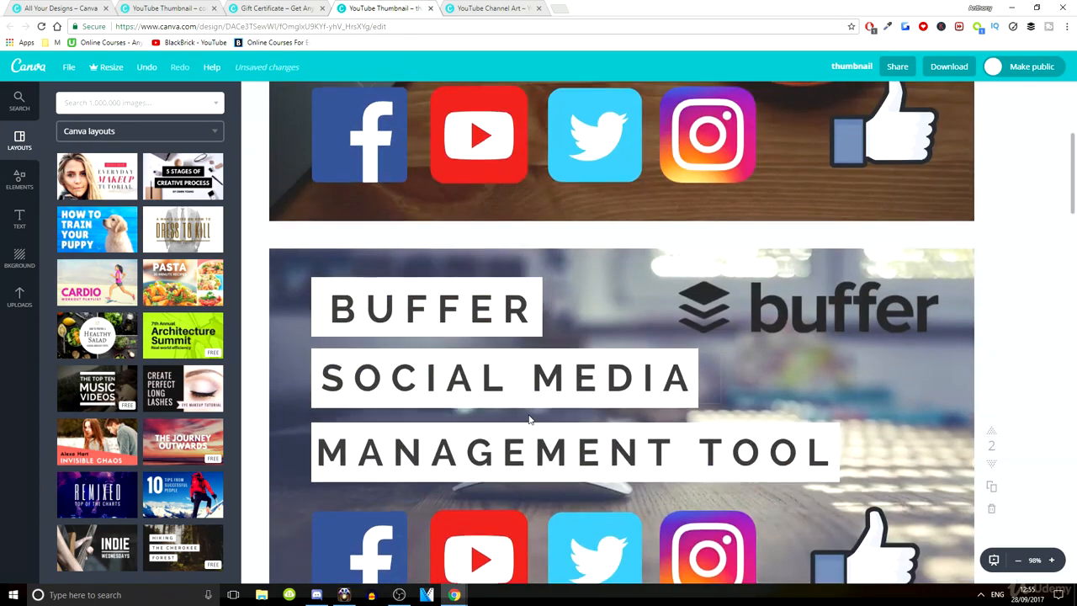
scroll(down, 3)
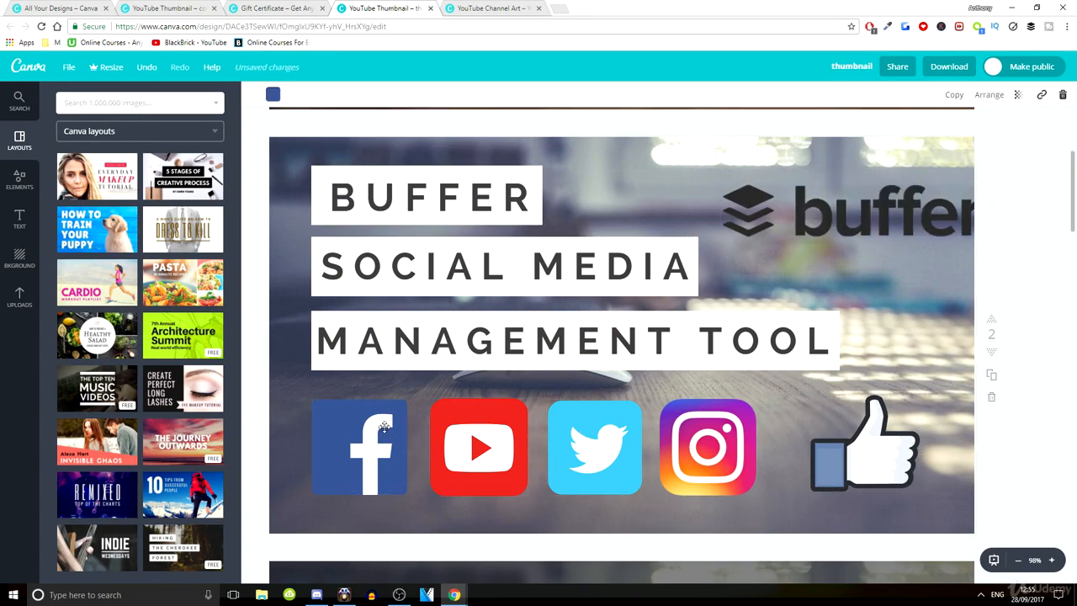
click(875, 446)
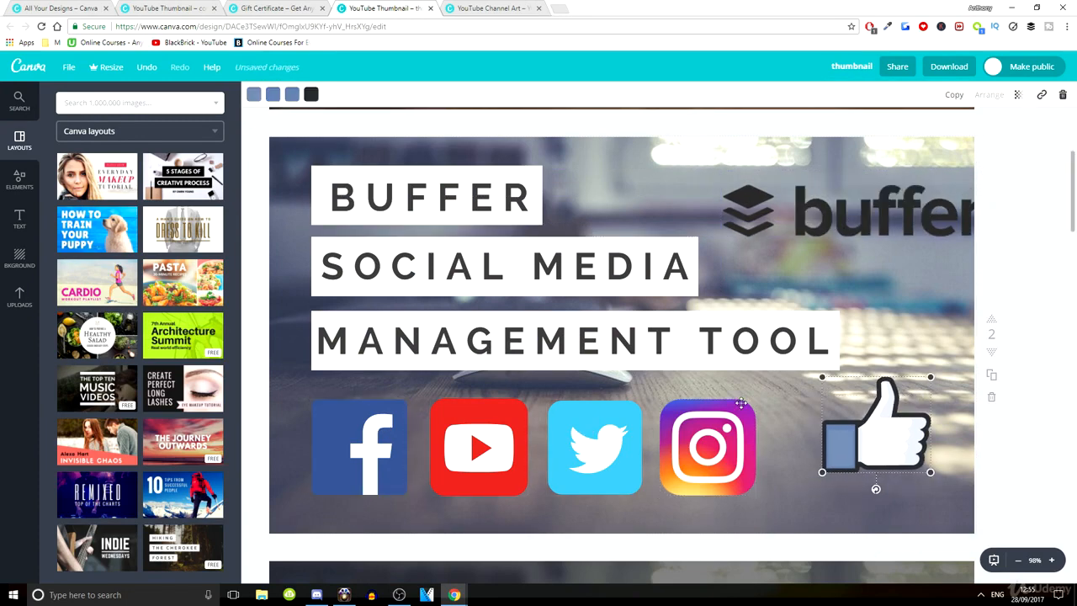
scroll(down, 3)
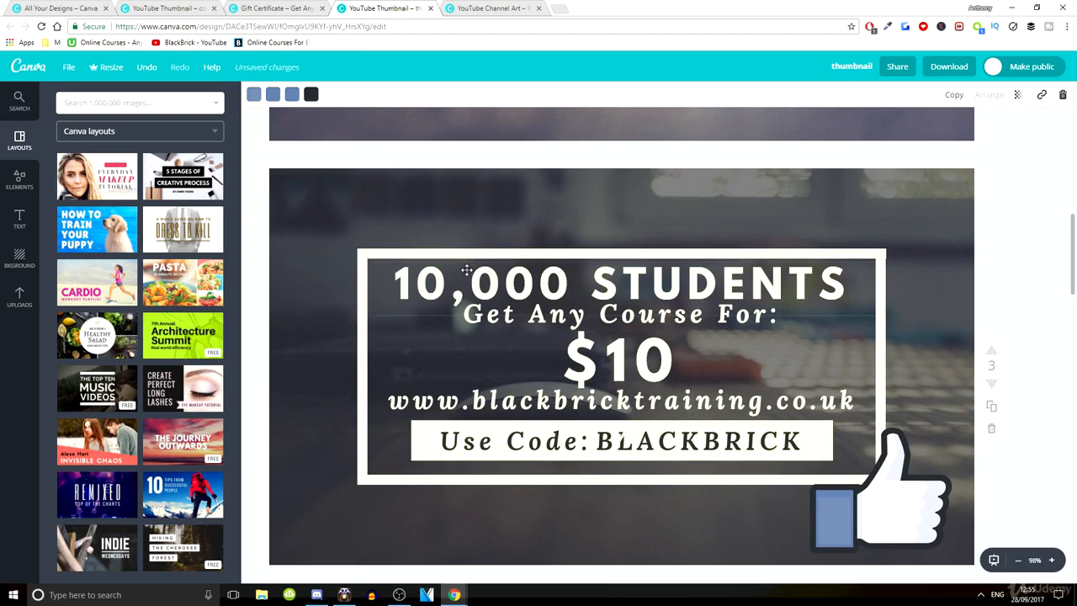
mouse_move(421, 229)
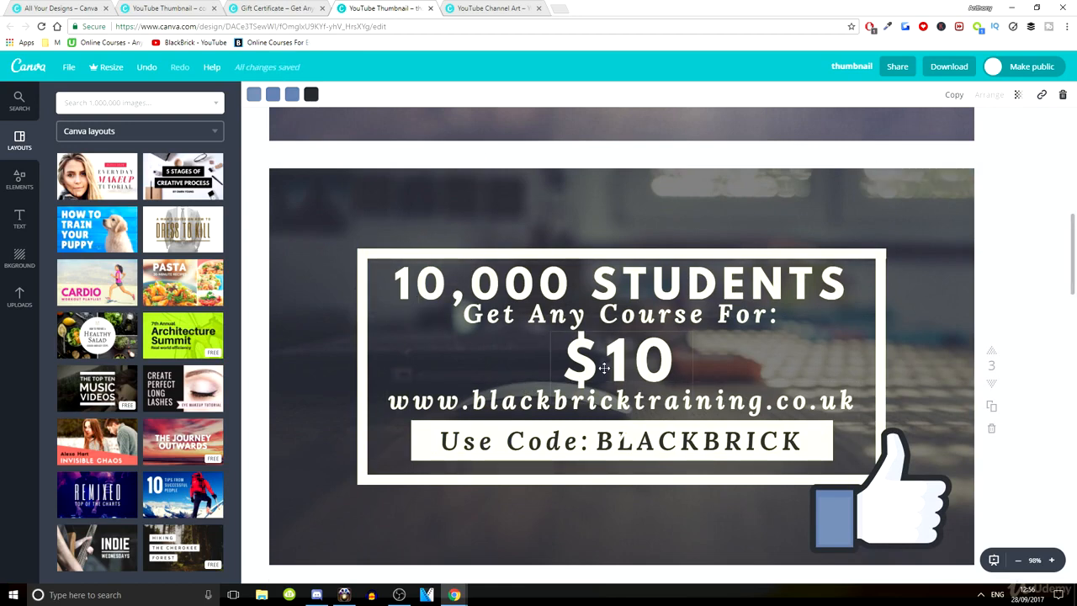
scroll(down, 3)
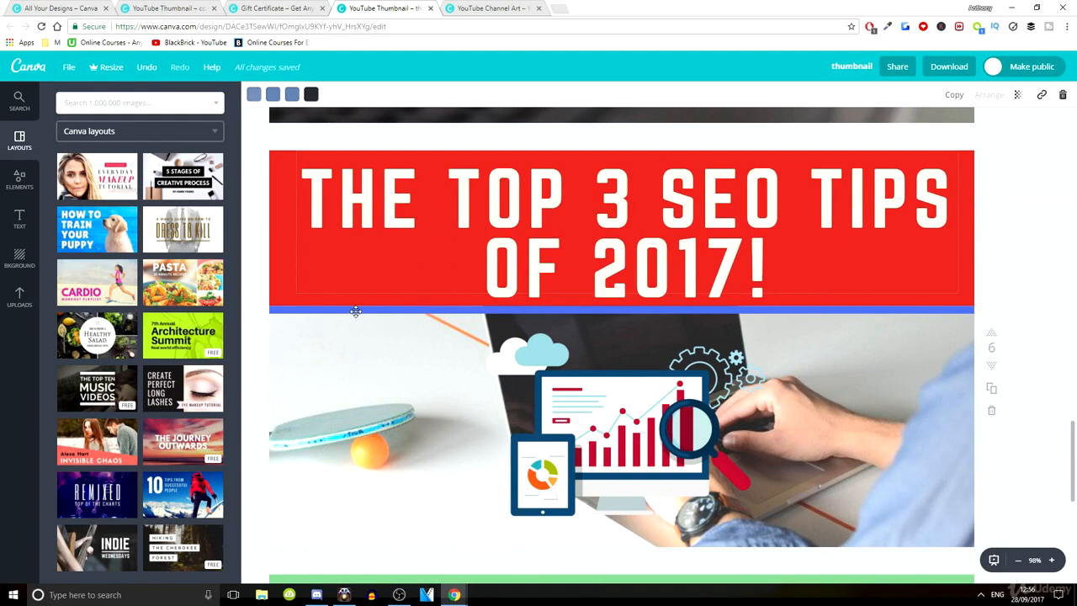
scroll(down, 3)
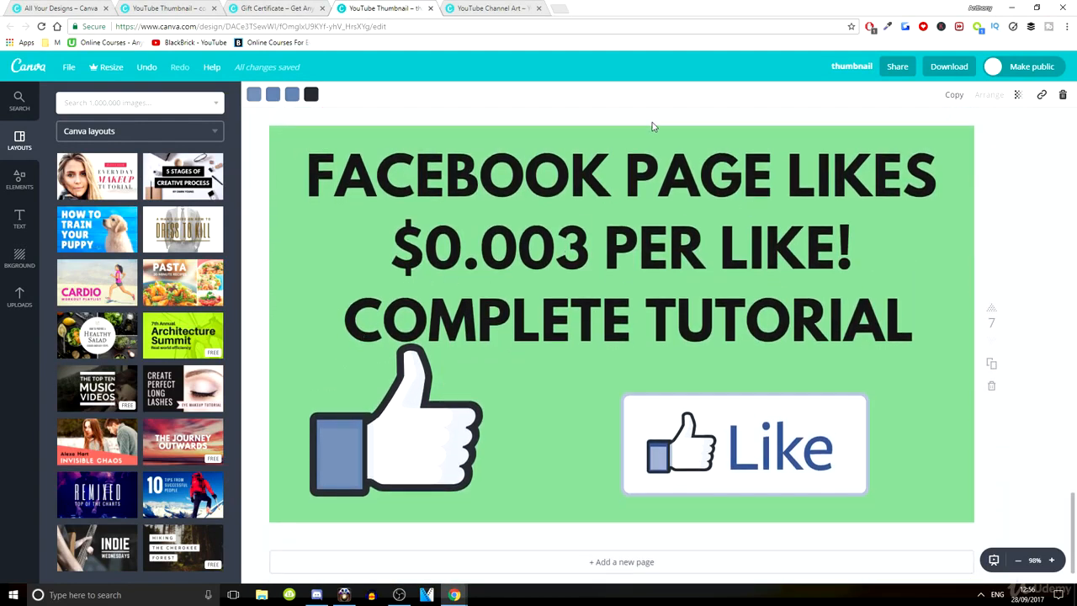
mouse_move(502, 165)
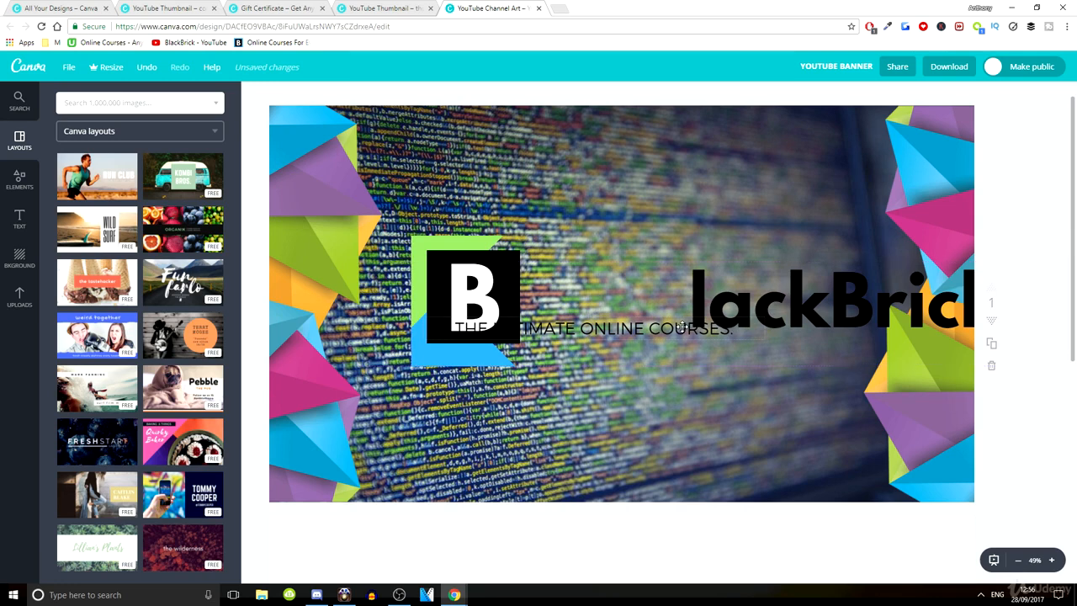
Adjust the BlackBrick logo element on the YouTube channel banner so its text shows fully.
drag(619, 329, 687, 353)
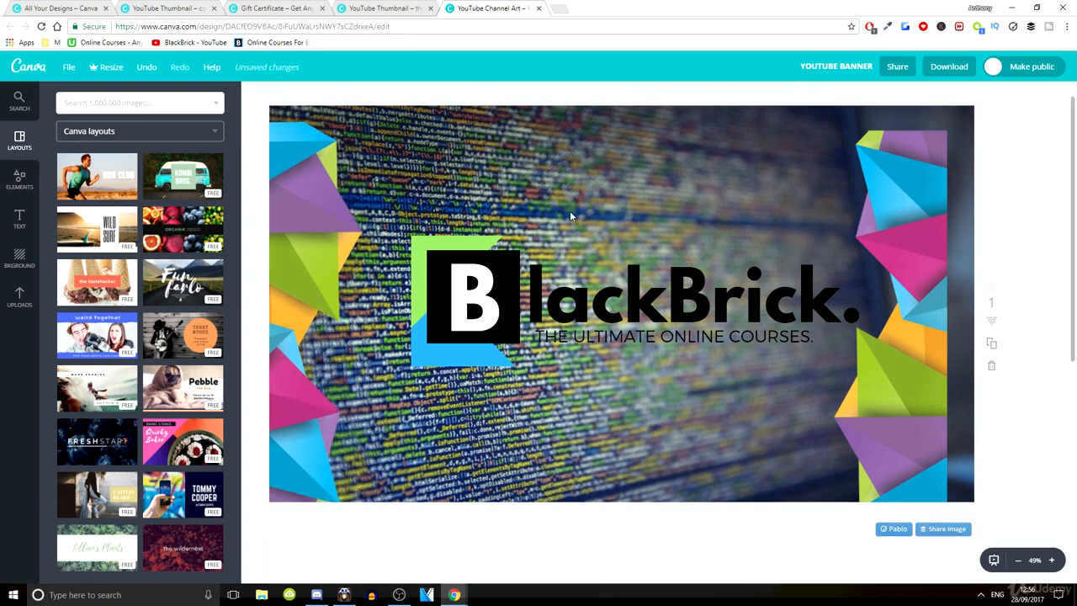
mouse_move(621, 183)
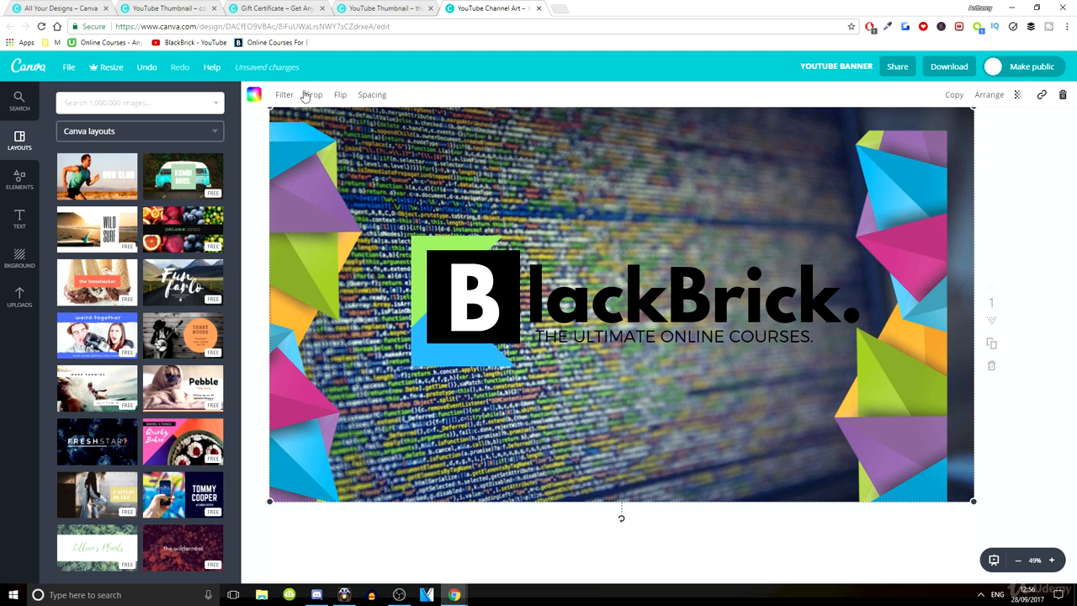
Apply a heavy Blur to the code background photo via the filter's advanced options.
click(284, 94)
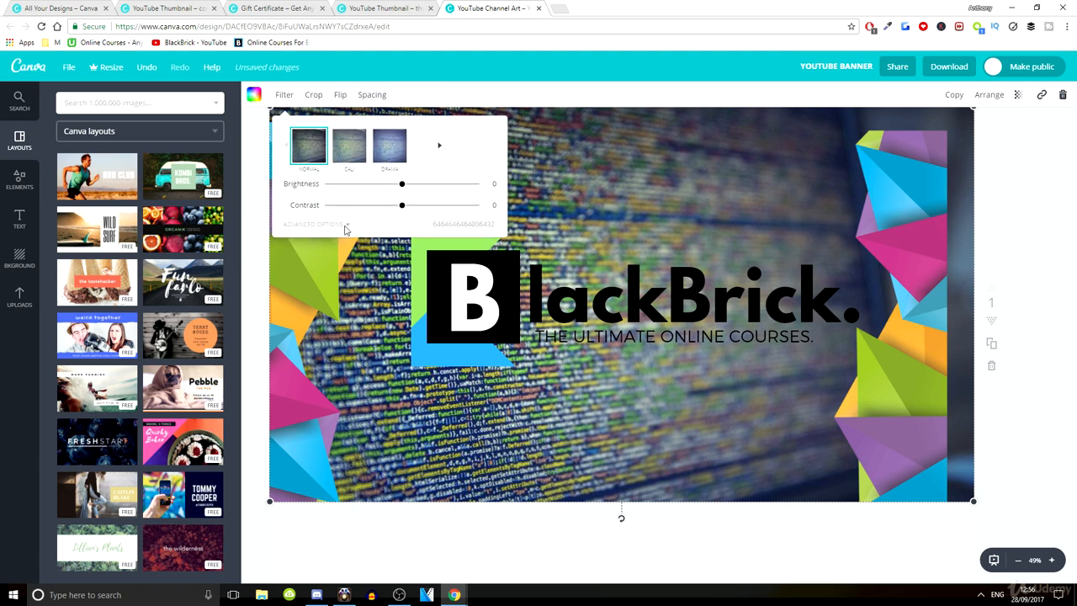
click(318, 224)
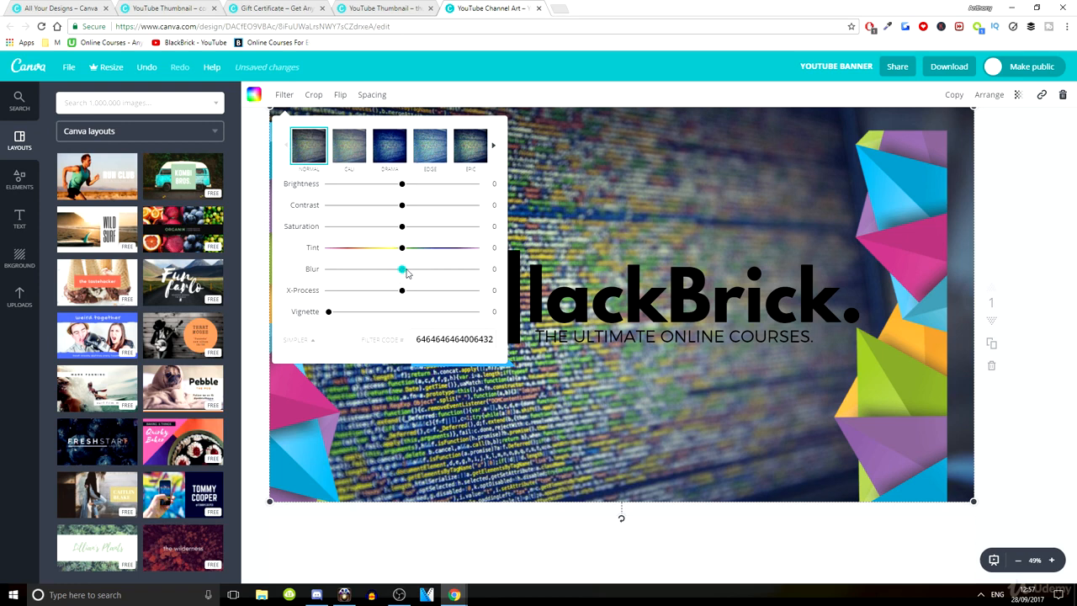
click(282, 95)
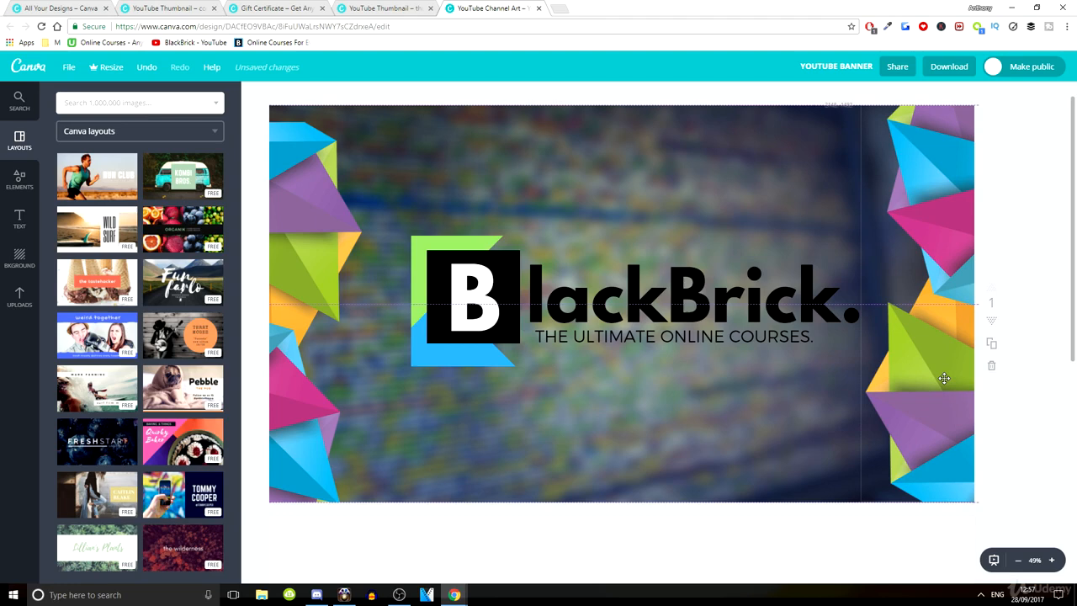
drag(944, 378, 289, 301)
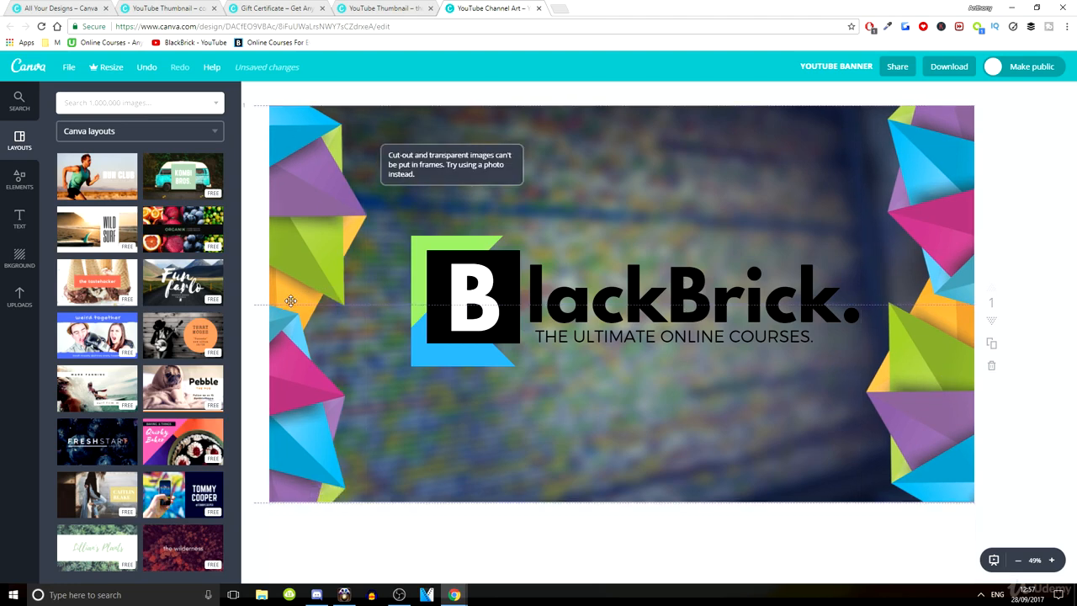